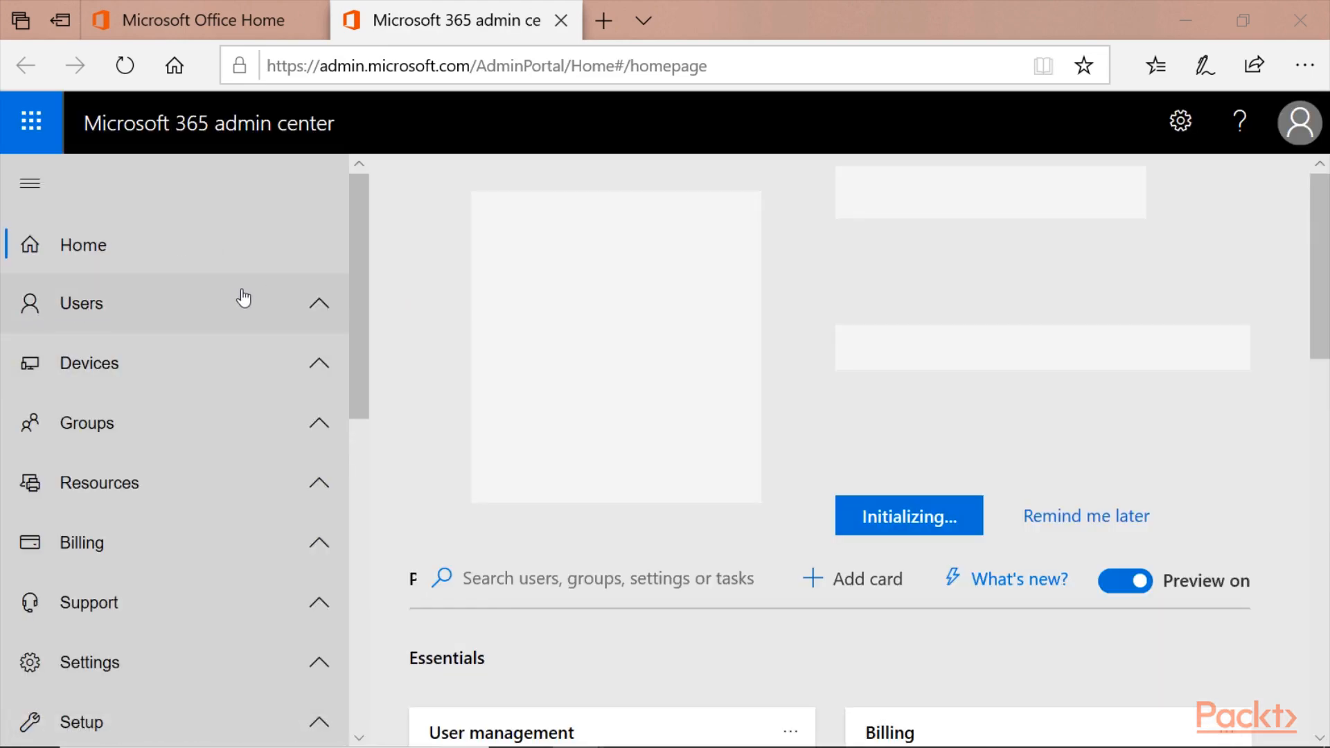
Go to Users > Active users and show the More actions menu
{"action": "left_click", "coordinate": [80, 302]}
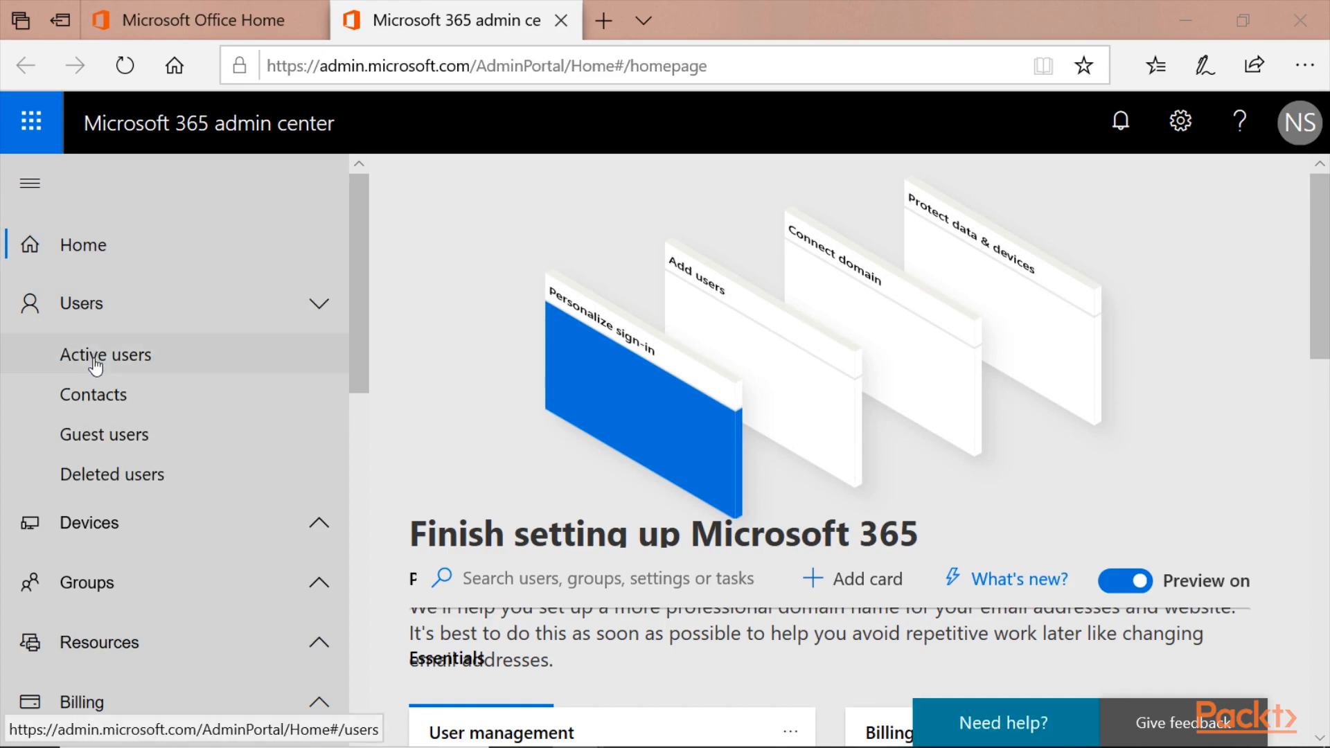
{"action": "left_click", "coordinate": [106, 355]}
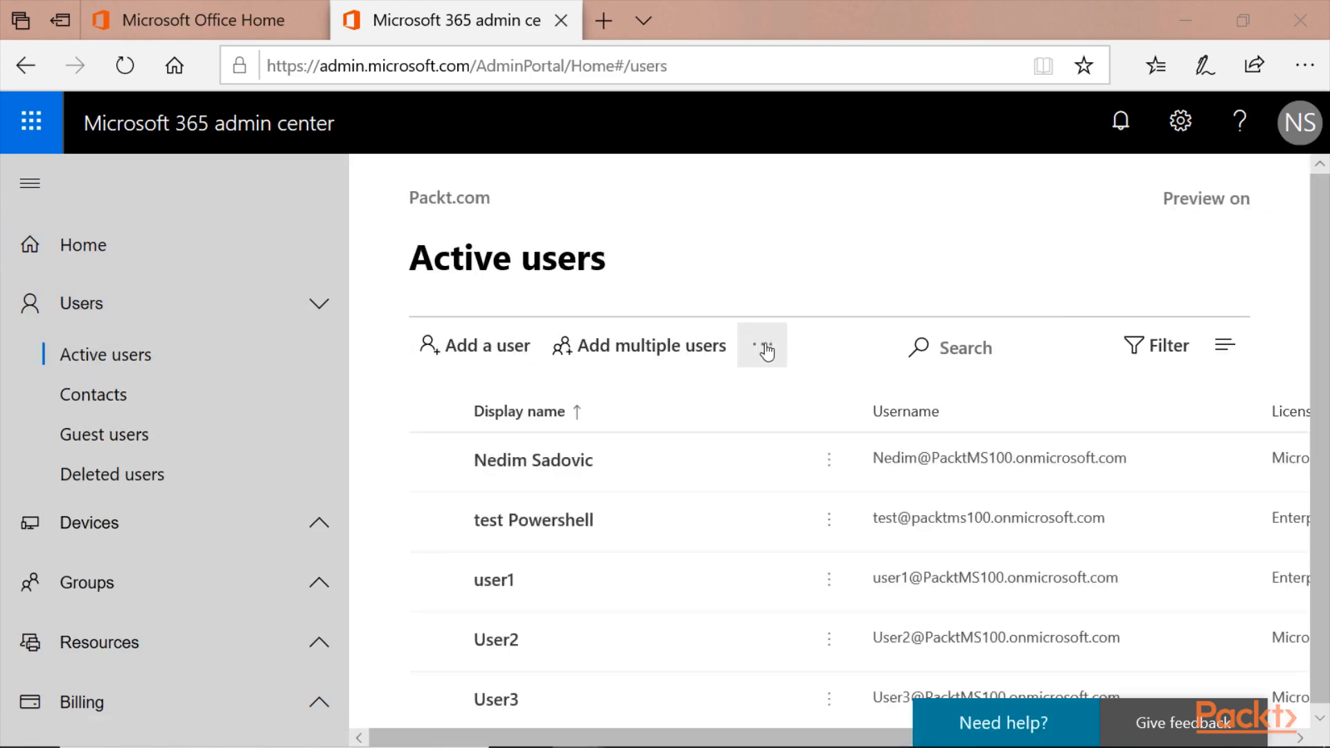
{"action": "mouse_move", "coordinate": [762, 352]}
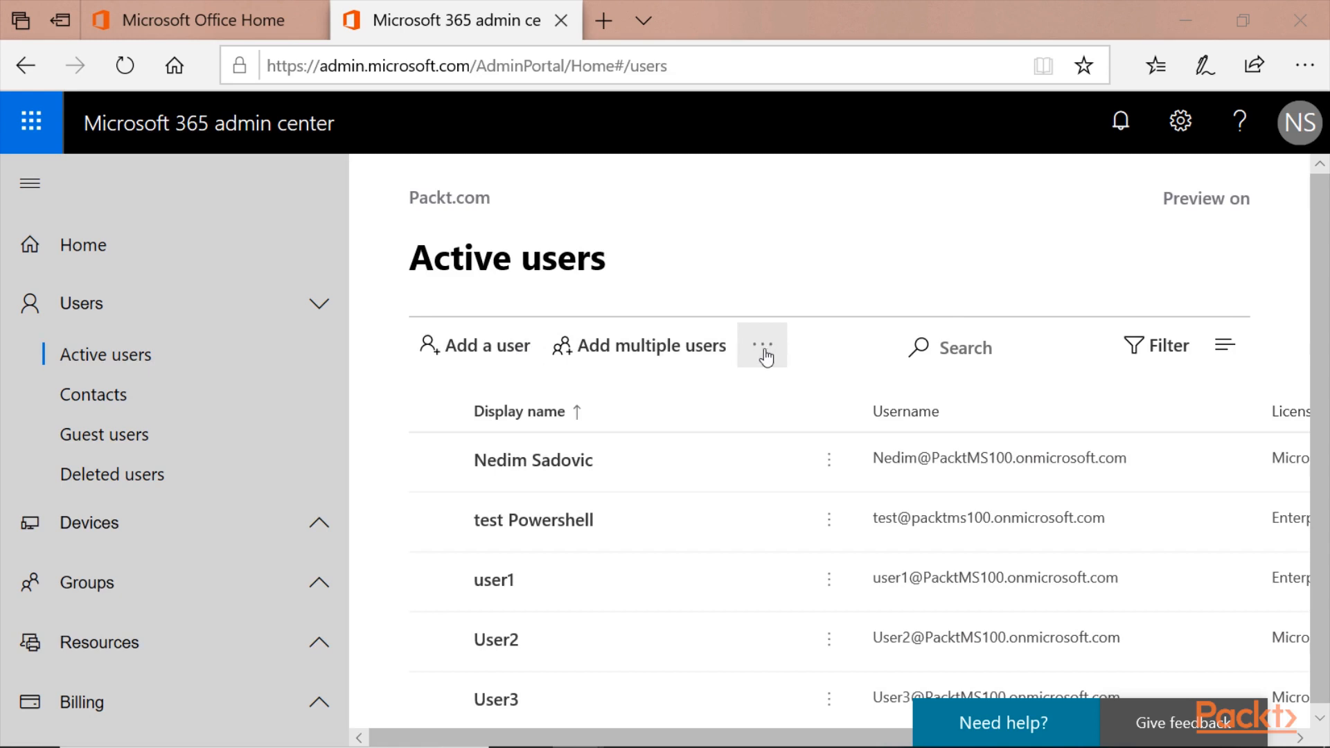
{"action": "left_click", "coordinate": [761, 345]}
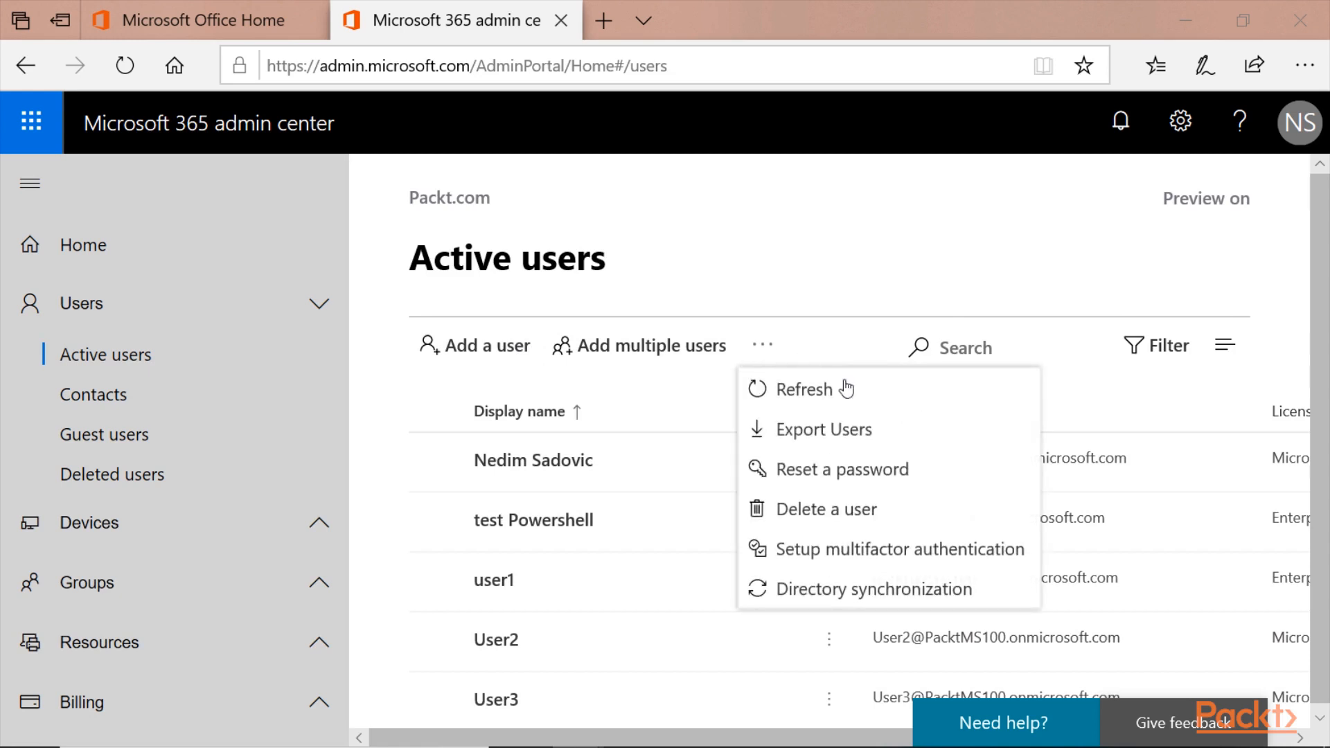
{"action": "mouse_move", "coordinate": [874, 588]}
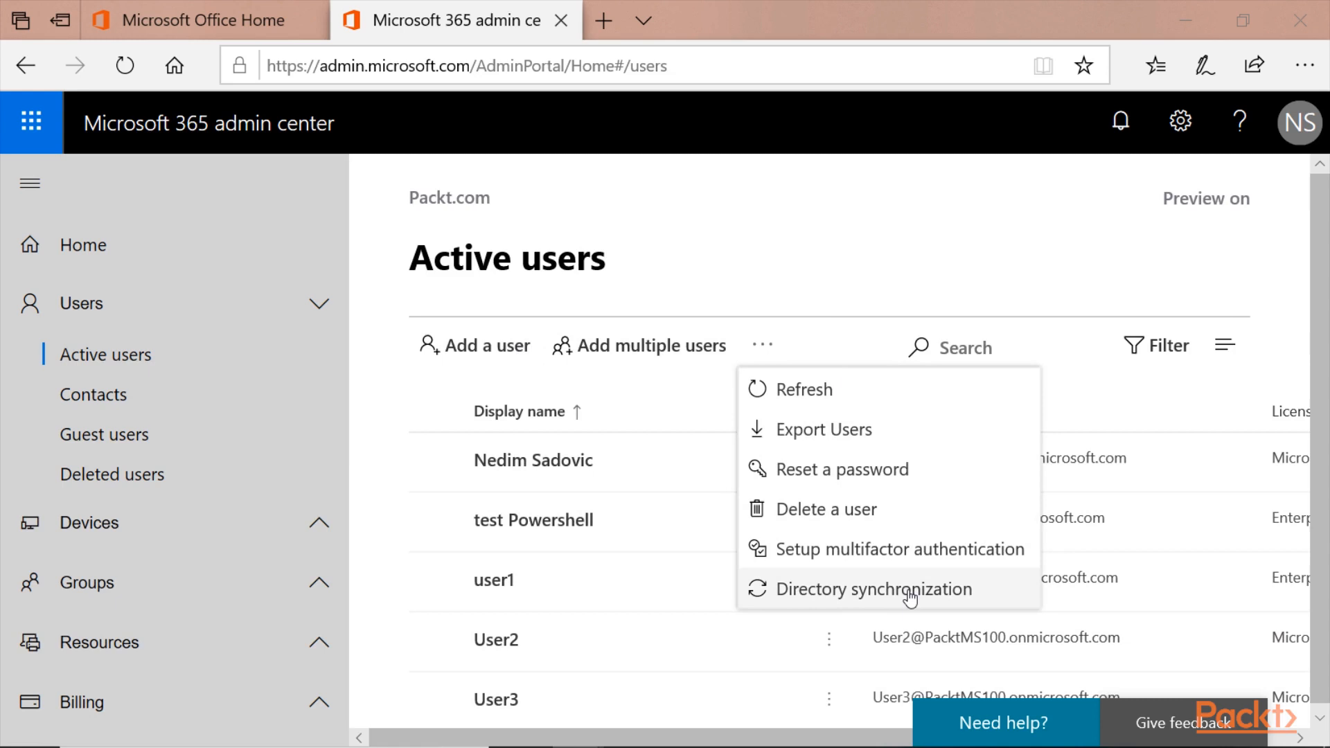
Choose Directory synchronization to show the Azure AD Connect download panel
{"action": "left_click", "coordinate": [865, 589]}
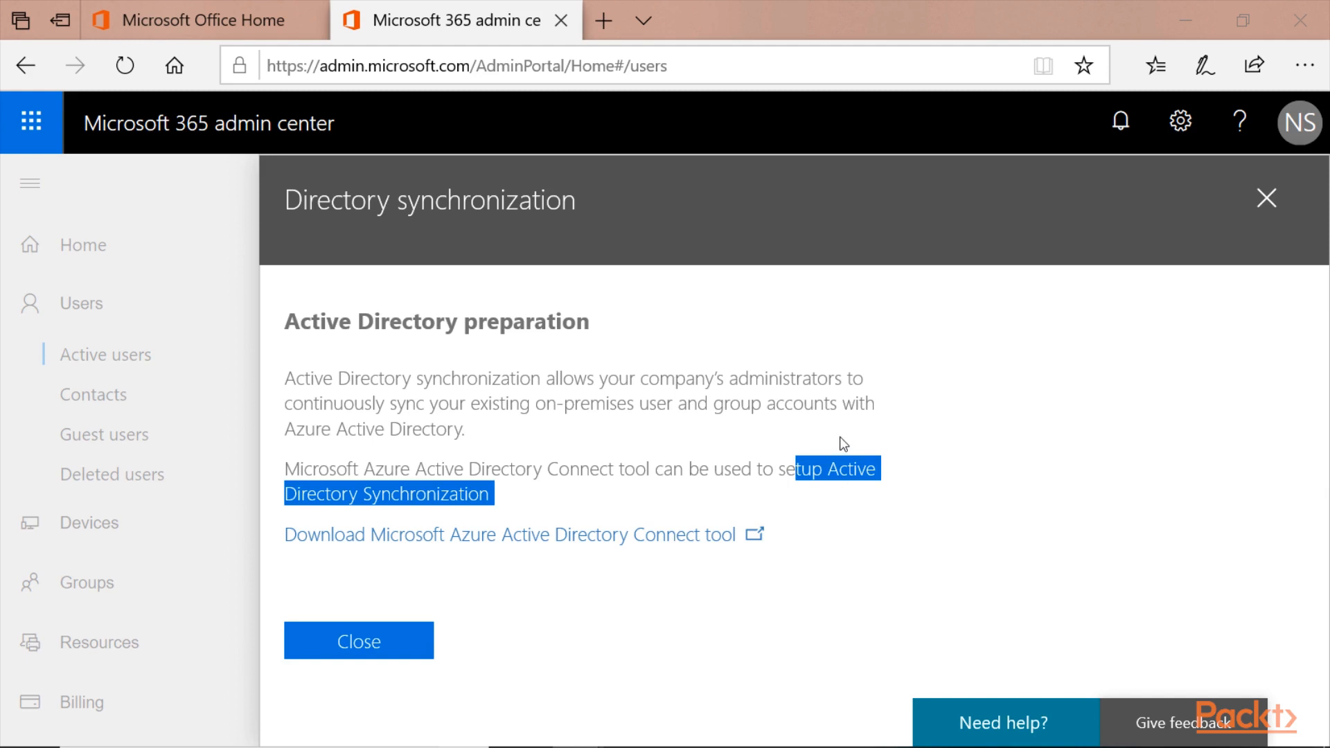
{"action": "mouse_move", "coordinate": [351, 543]}
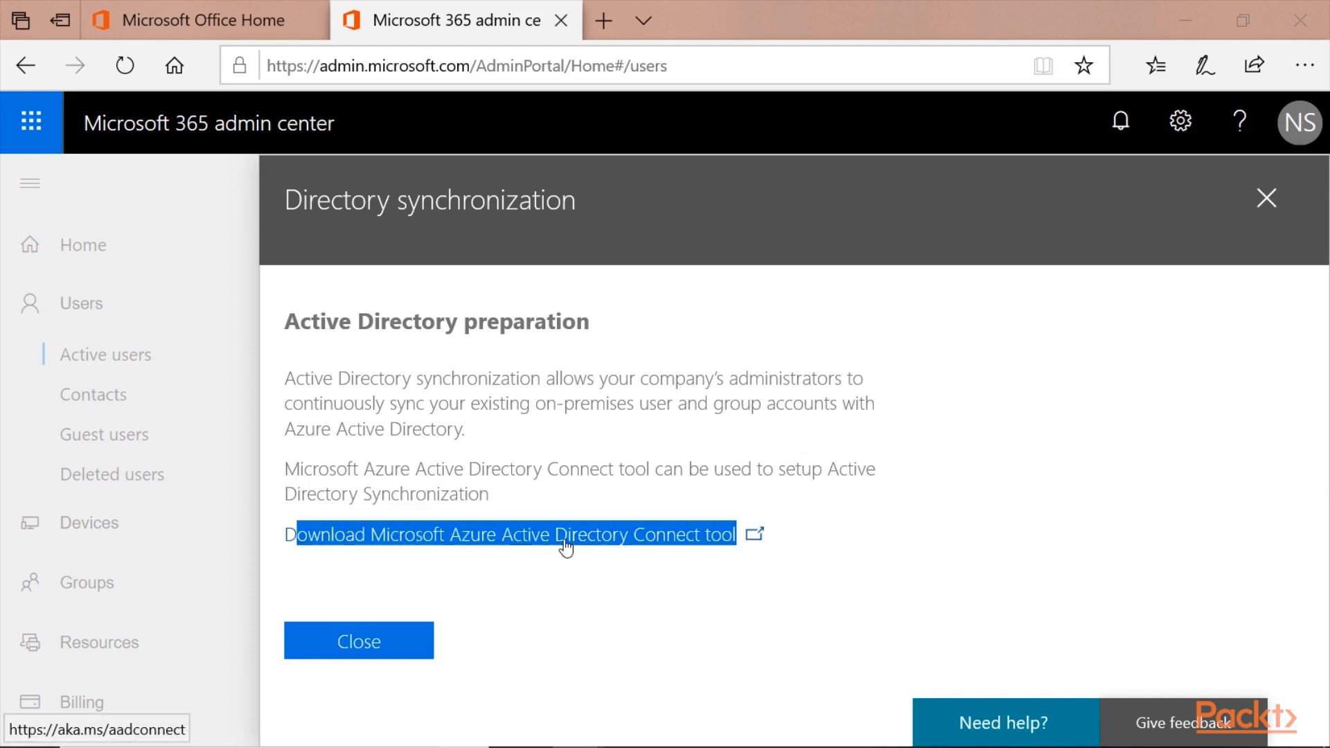
{"action": "mouse_move", "coordinate": [699, 554]}
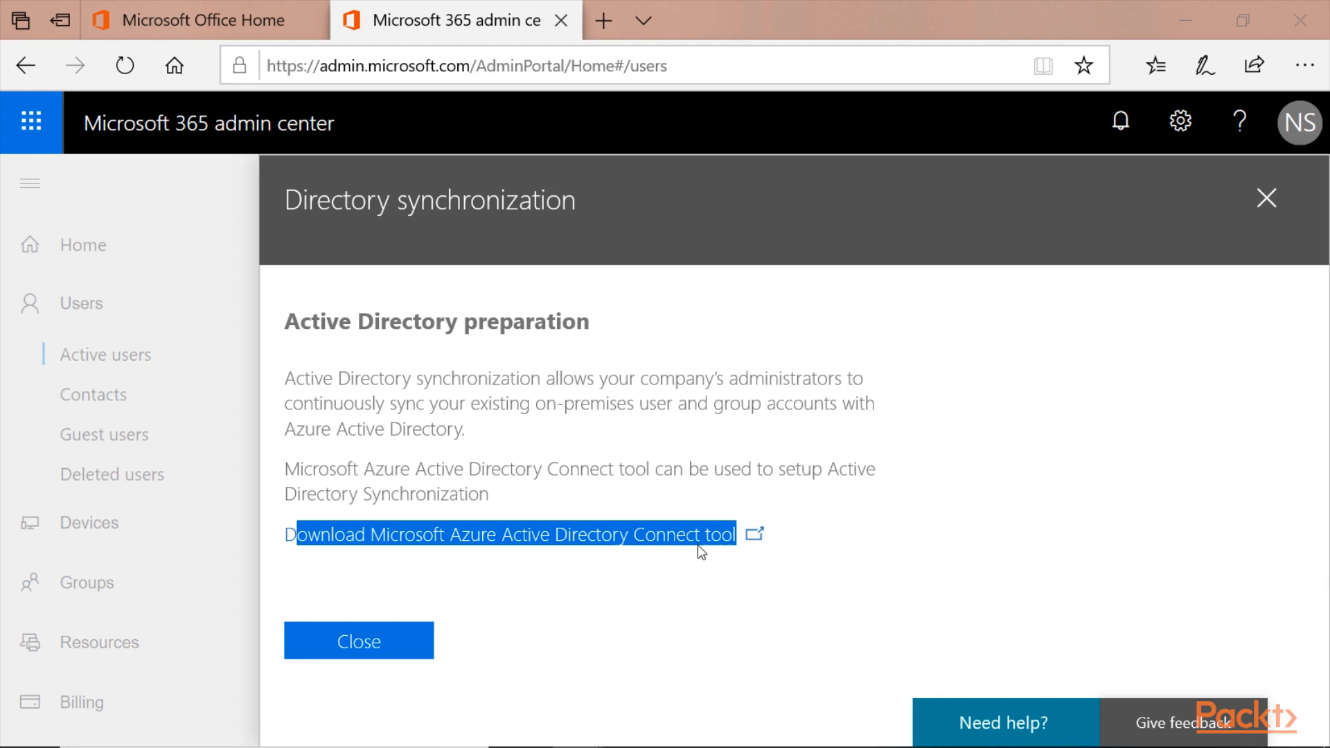
{"action": "mouse_move", "coordinate": [781, 522]}
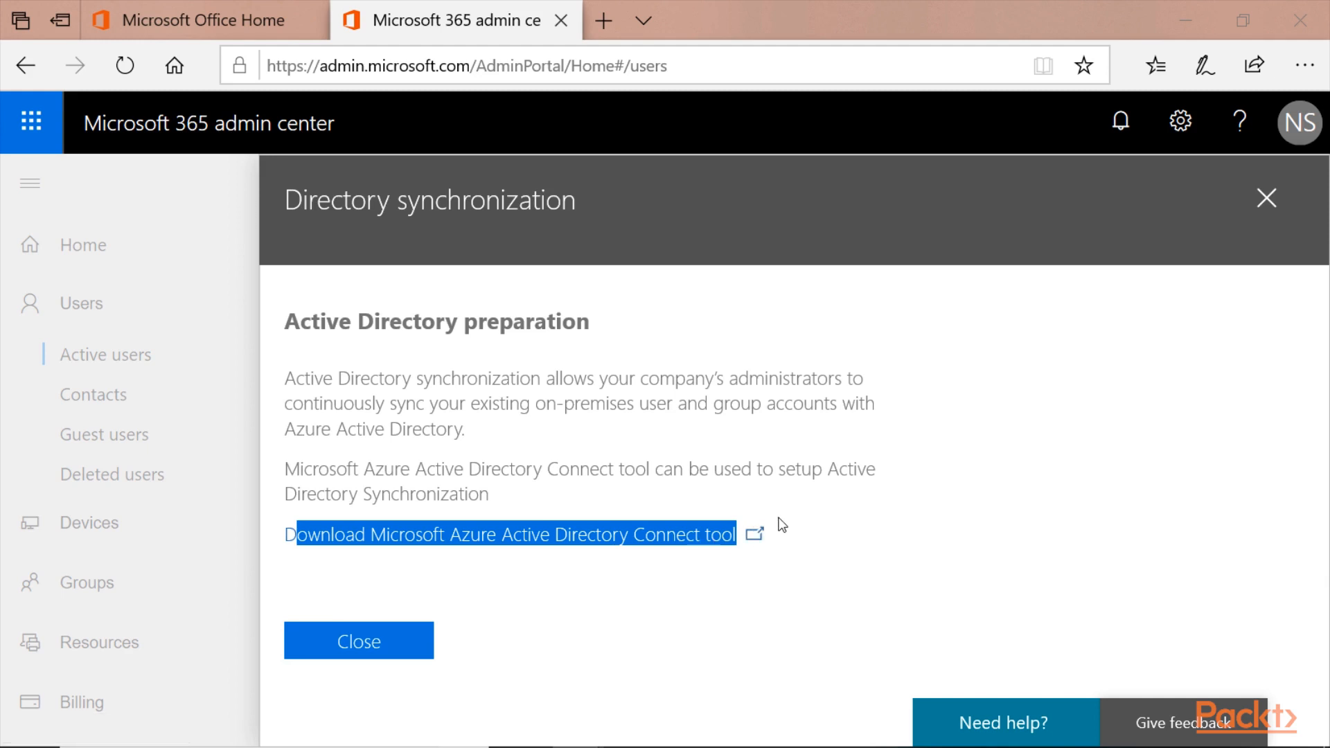